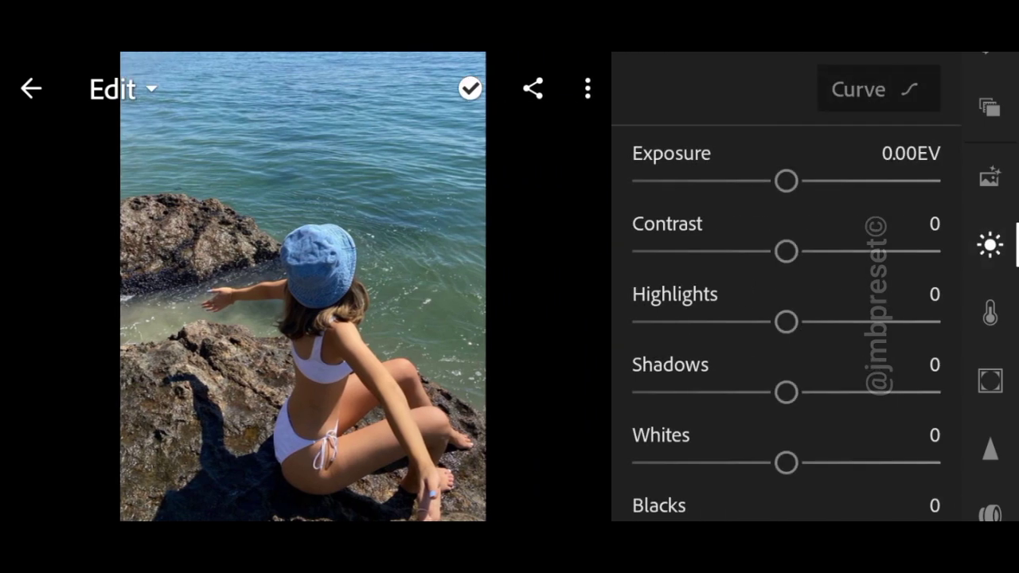
Darken the beach photo: exposure -0.74EV, contrast -31, highlights -100, shadows 17.
left_click_drag(786, 182, 905, 182)
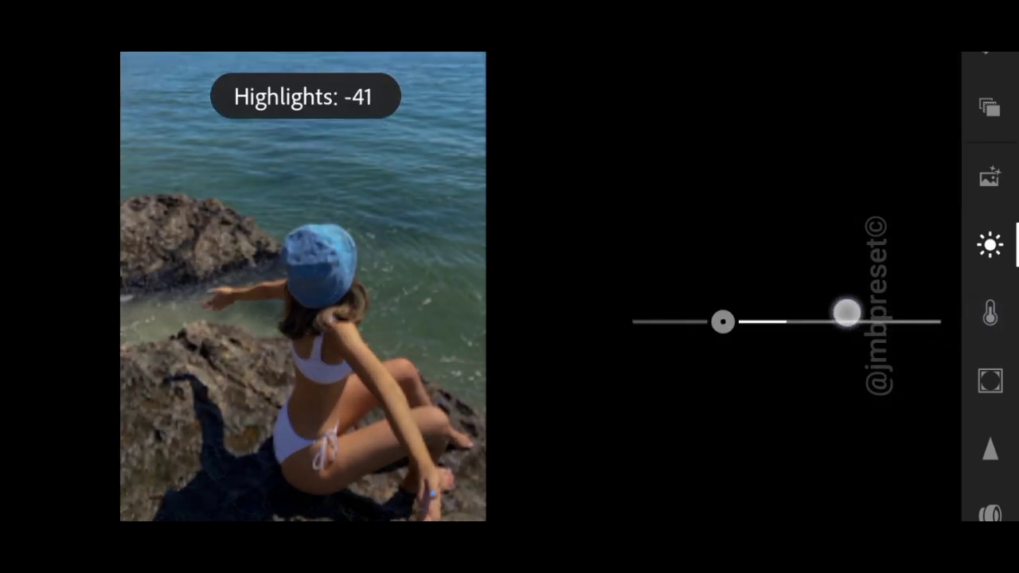
left_click_drag(847, 322, 633, 321)
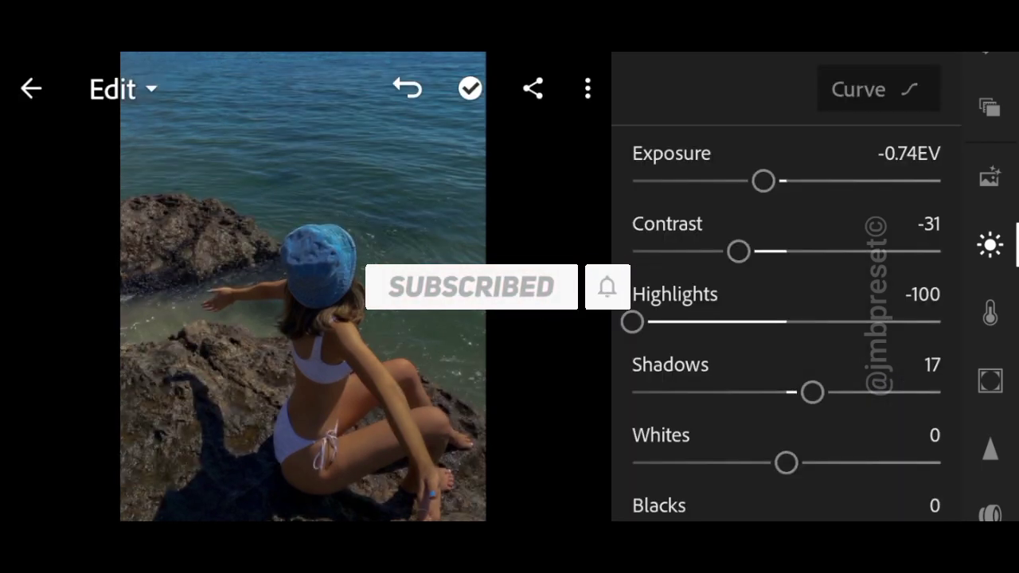
scroll("down", 3)
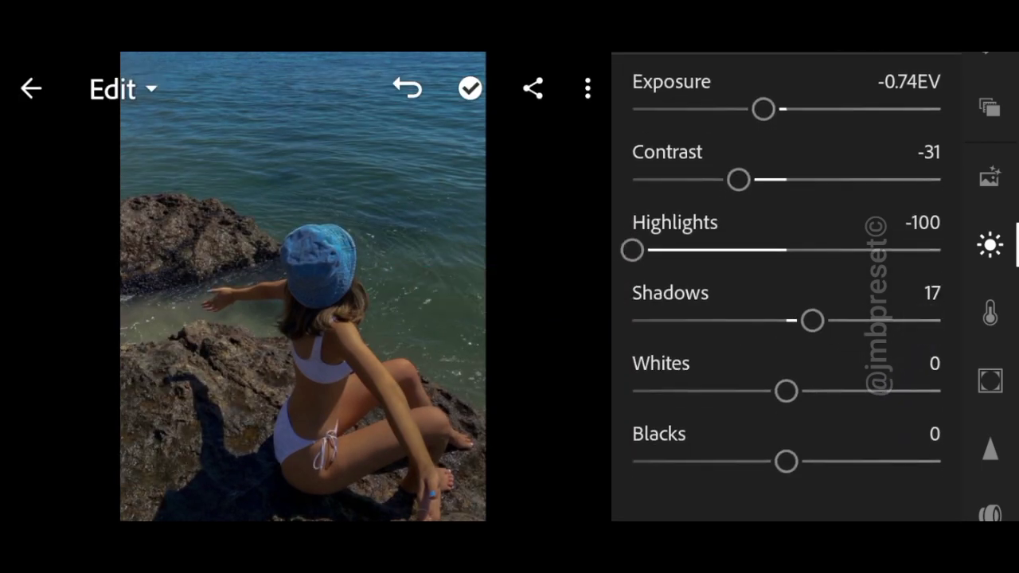
Set whites to 22 and deepen blacks to -14.
left_click_drag(787, 390, 908, 399)
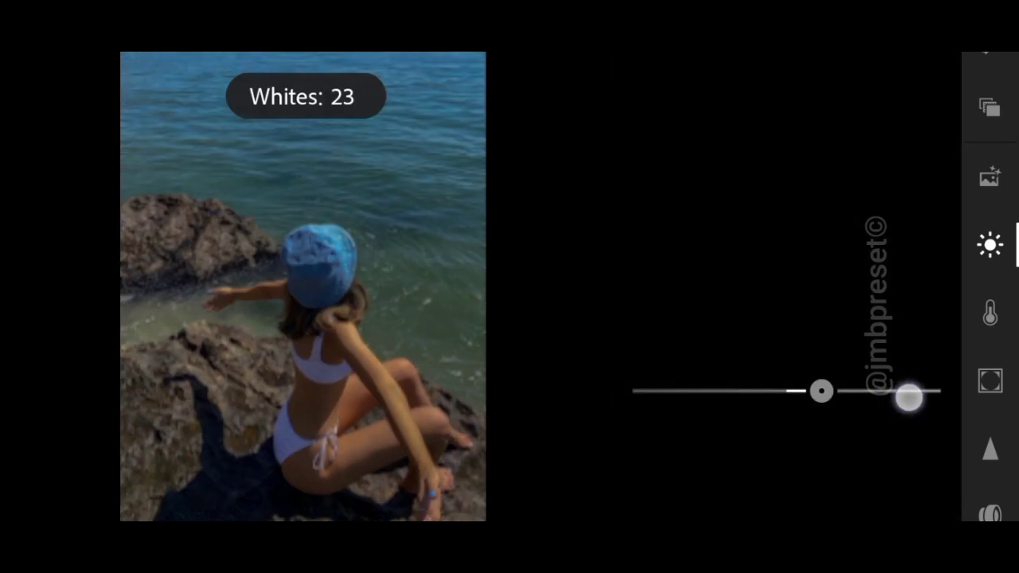
left_click_drag(908, 397, 816, 391)
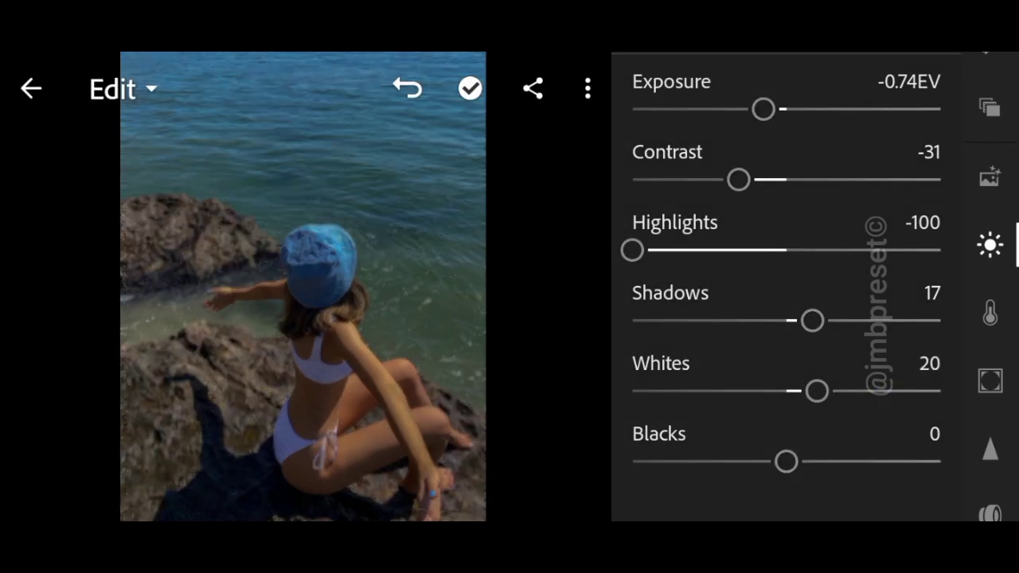
left_click_drag(787, 462, 750, 462)
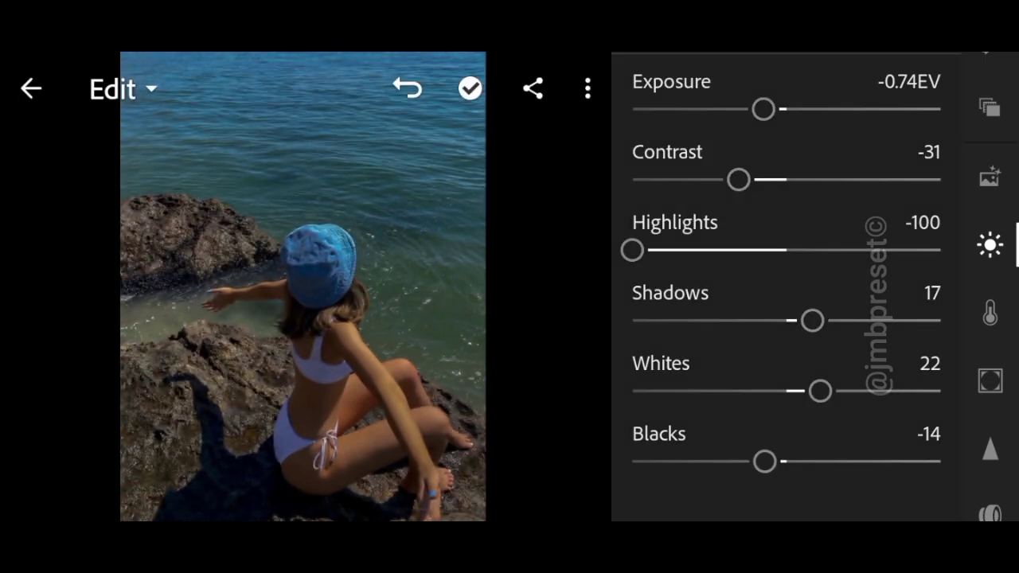
left_click_drag(764, 462, 876, 462)
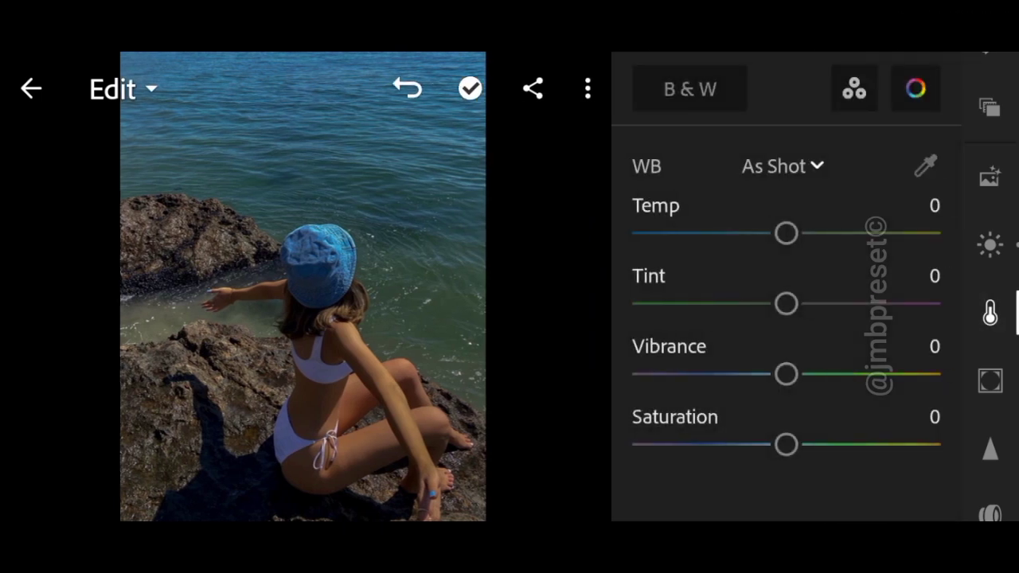
Lower vibrance to -15 and raise saturation to 10 in the Color panel.
left_click_drag(787, 374, 752, 374)
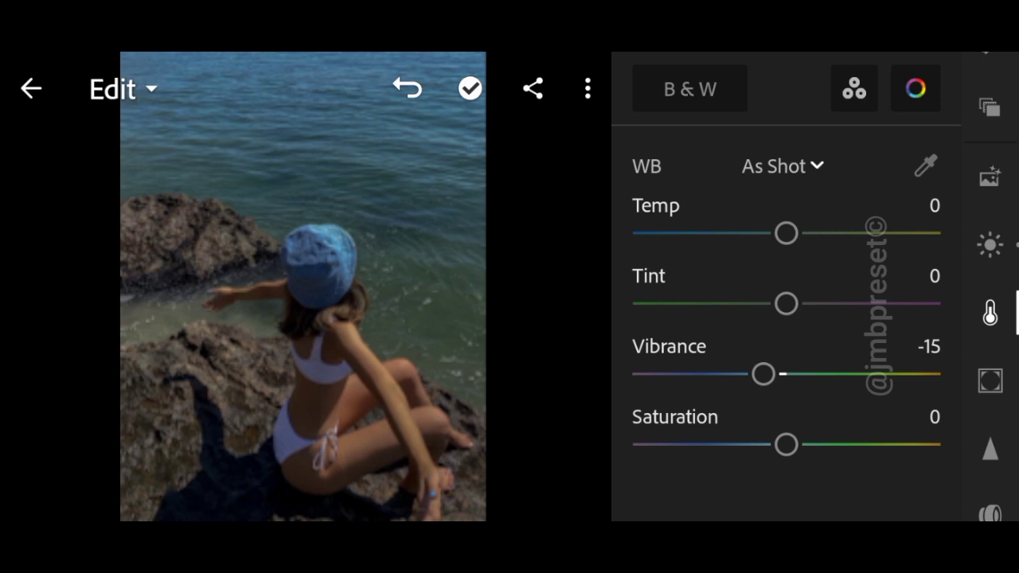
left_click_drag(787, 444, 805, 444)
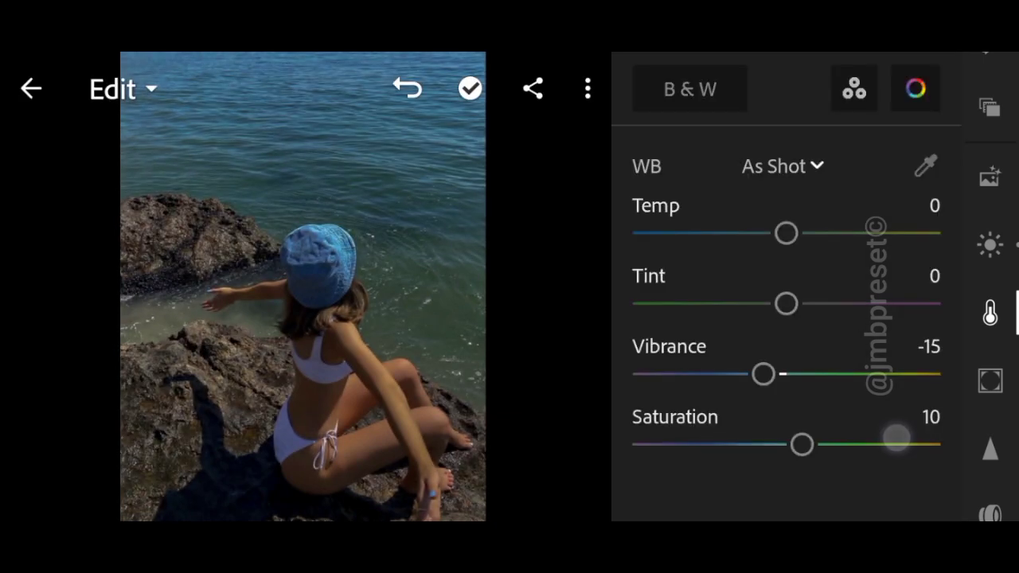
left_click_drag(895, 436, 803, 445)
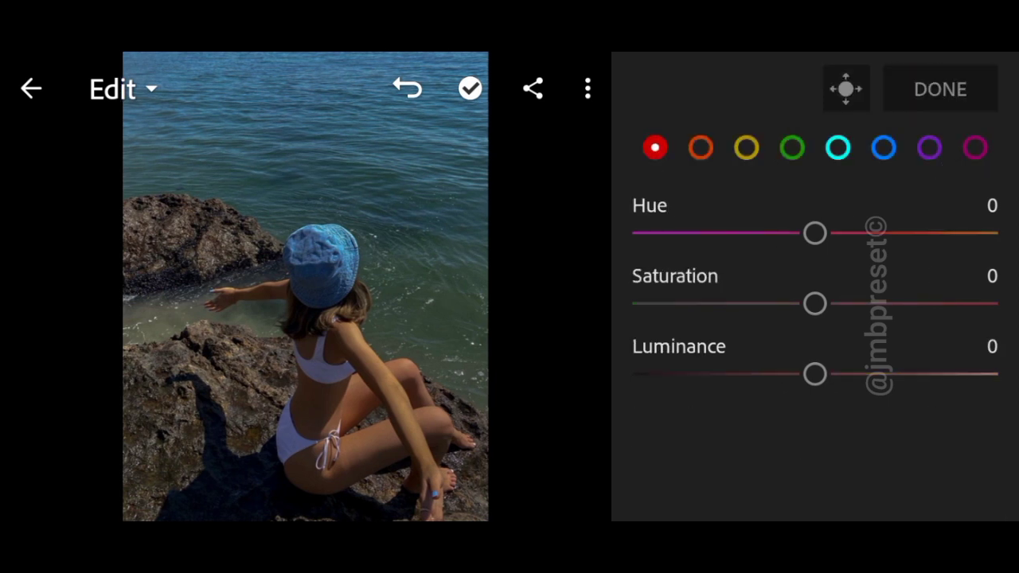
In Color Mix, set yellow saturation -17 and luminance -1.
left_click(701, 147)
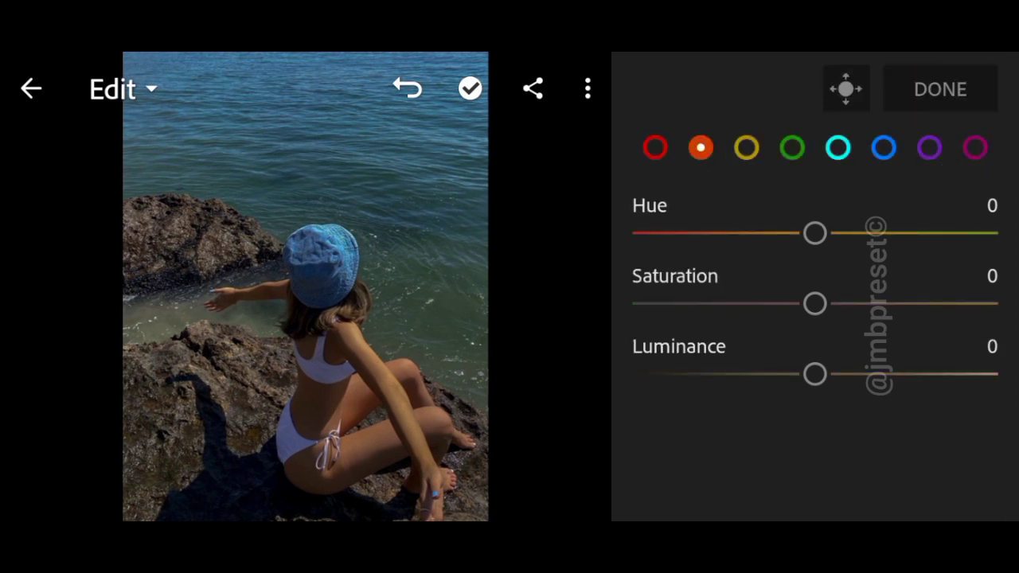
left_click(745, 147)
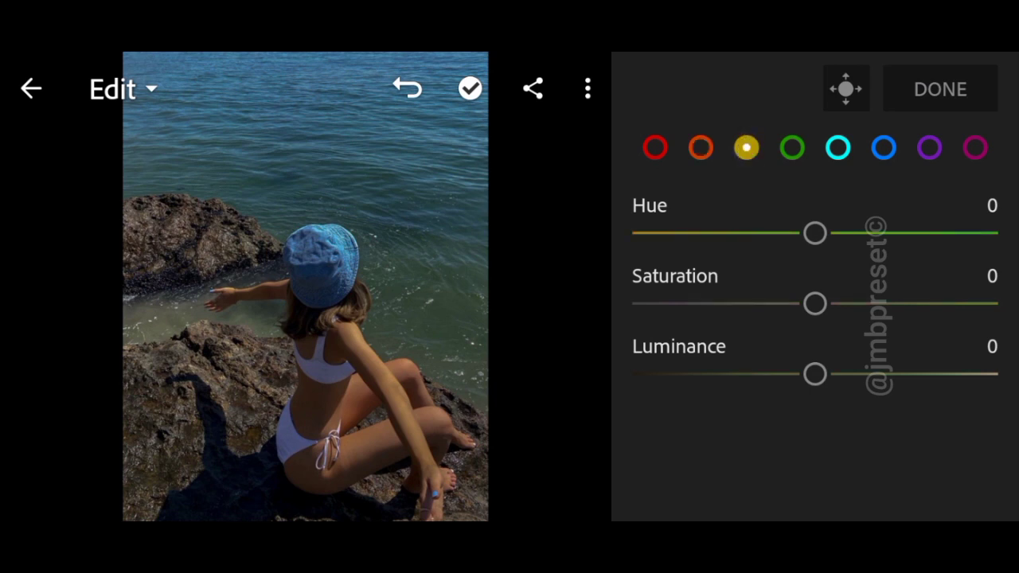
left_click_drag(815, 303, 777, 302)
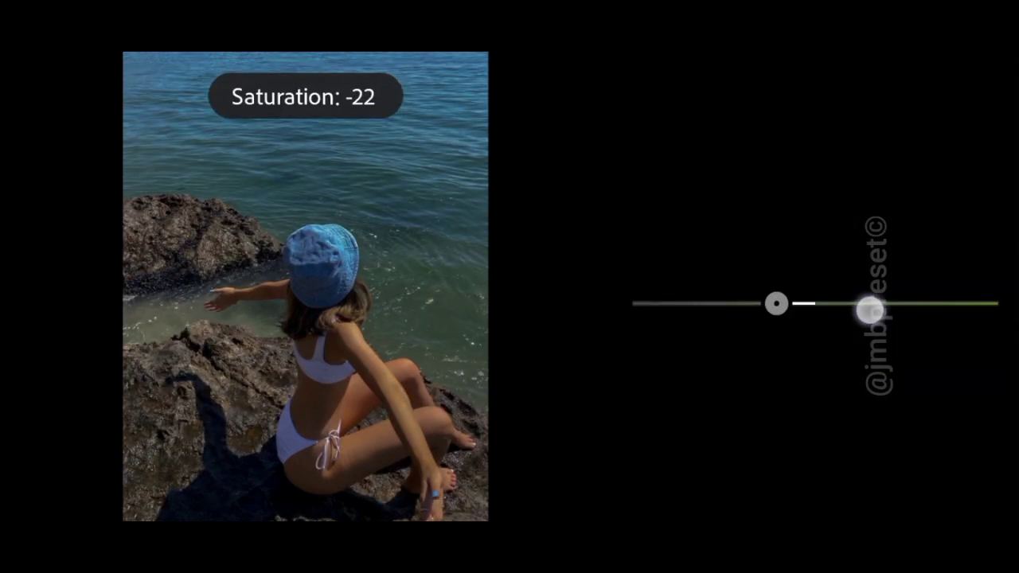
left_click_drag(868, 310, 890, 374)
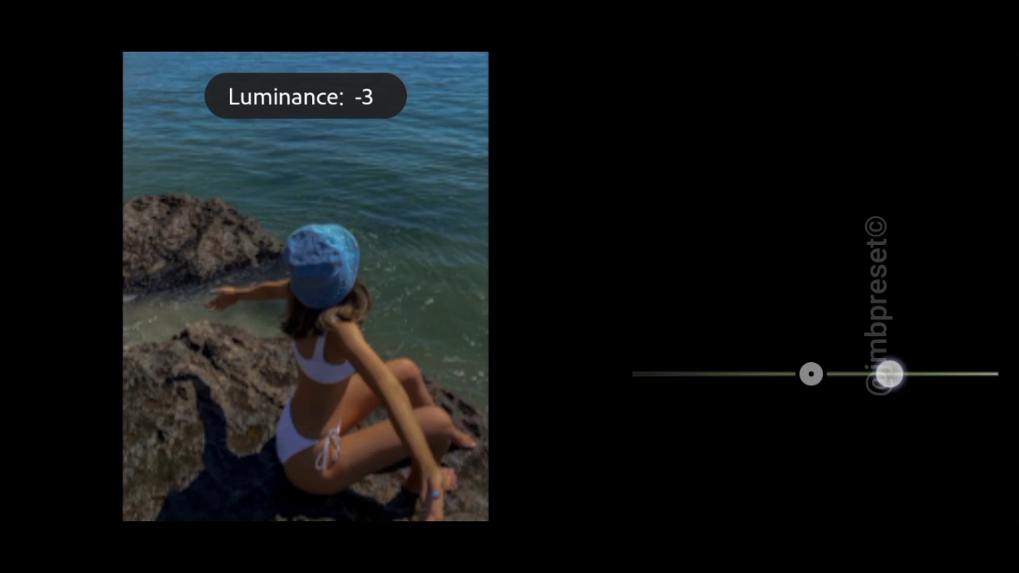
left_click_drag(890, 374, 908, 376)
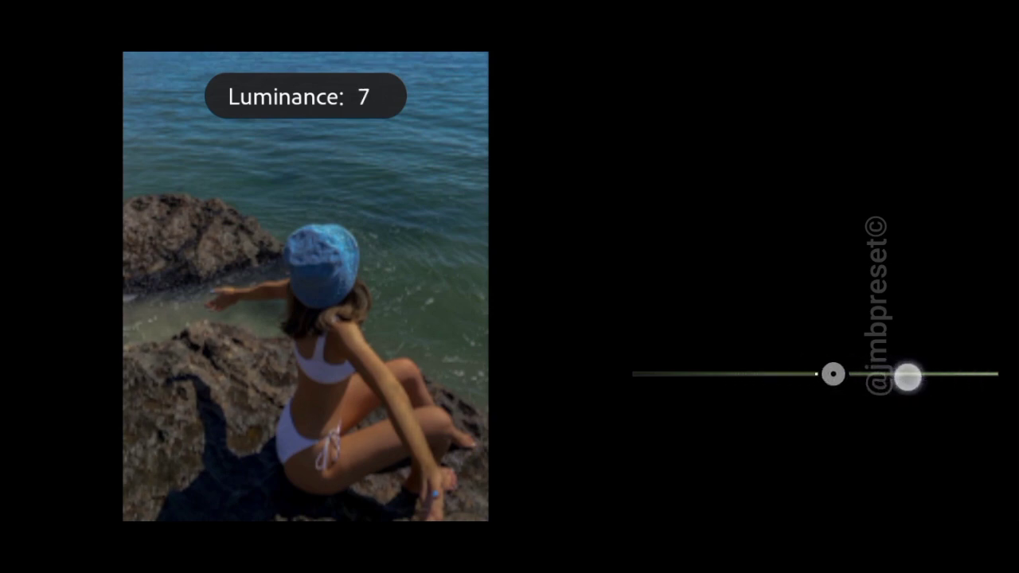
left_click_drag(907, 375, 812, 374)
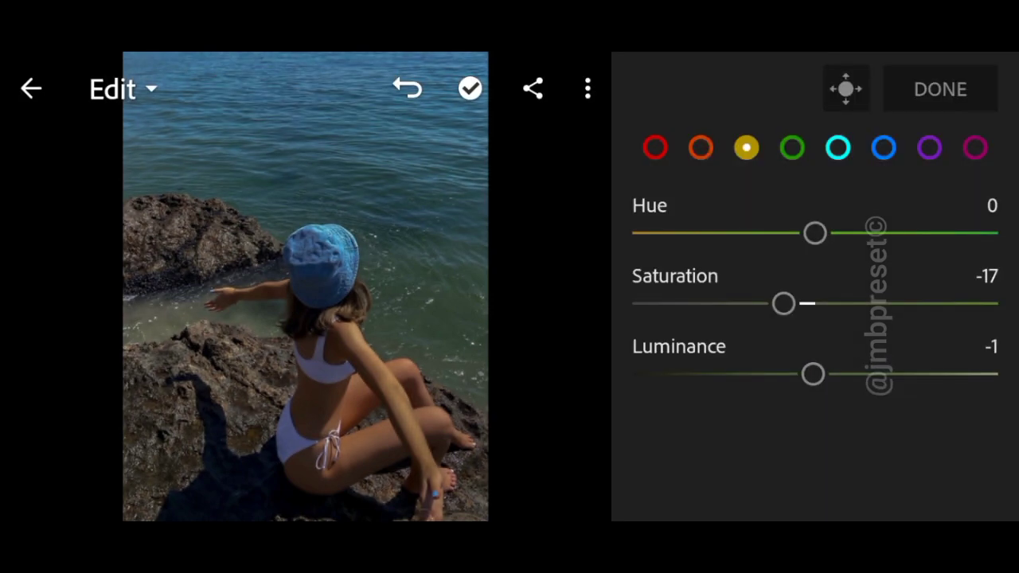
Reduce blue saturation to -2 and finish the colour mix adjustments.
left_click(838, 147)
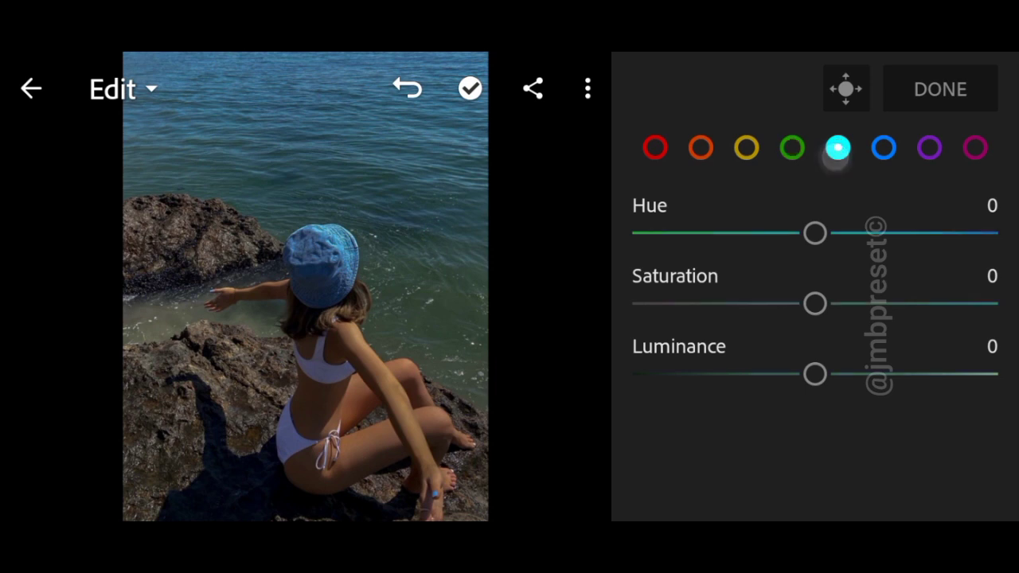
left_click(884, 146)
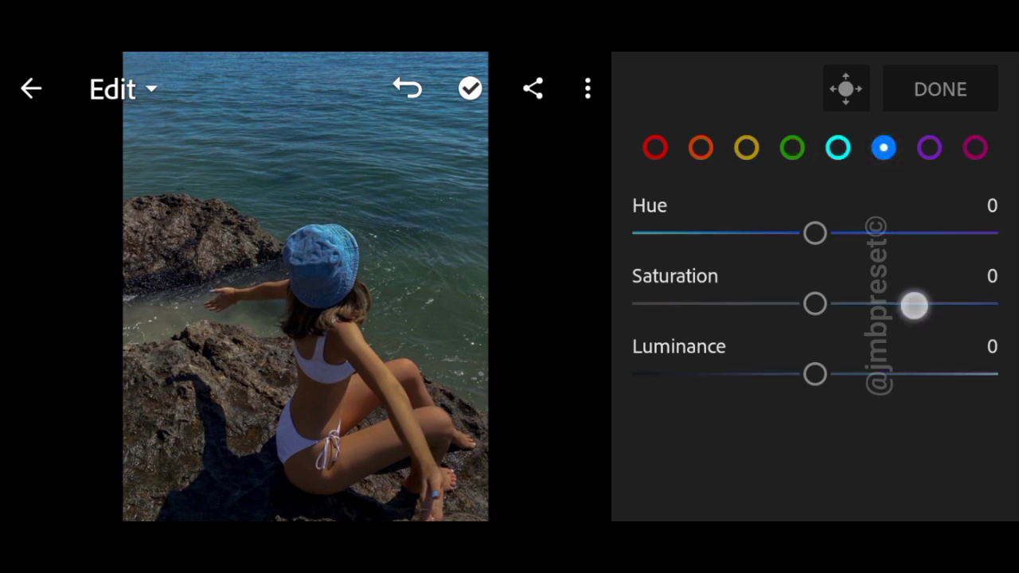
left_click_drag(914, 306, 812, 302)
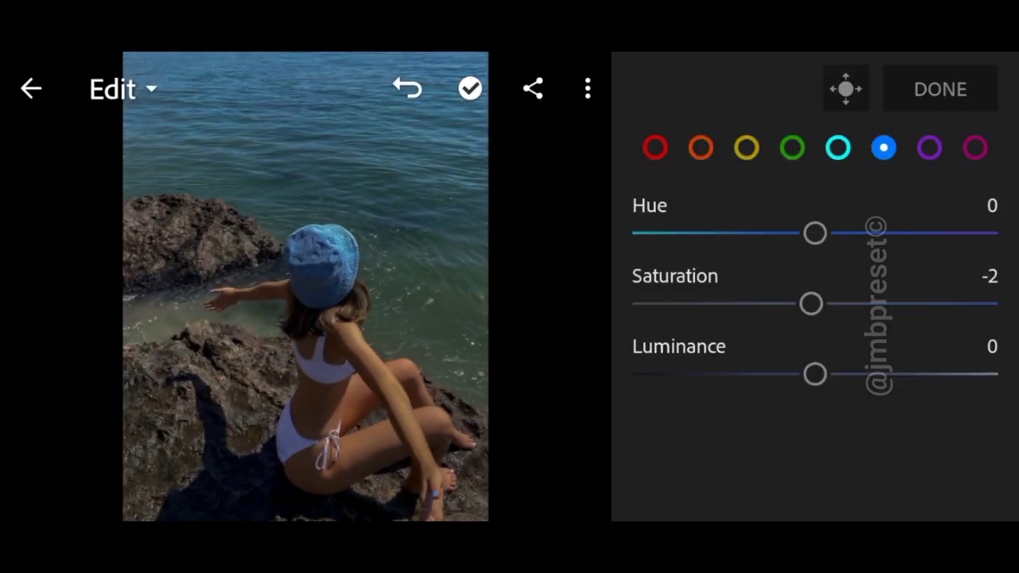
left_click(975, 147)
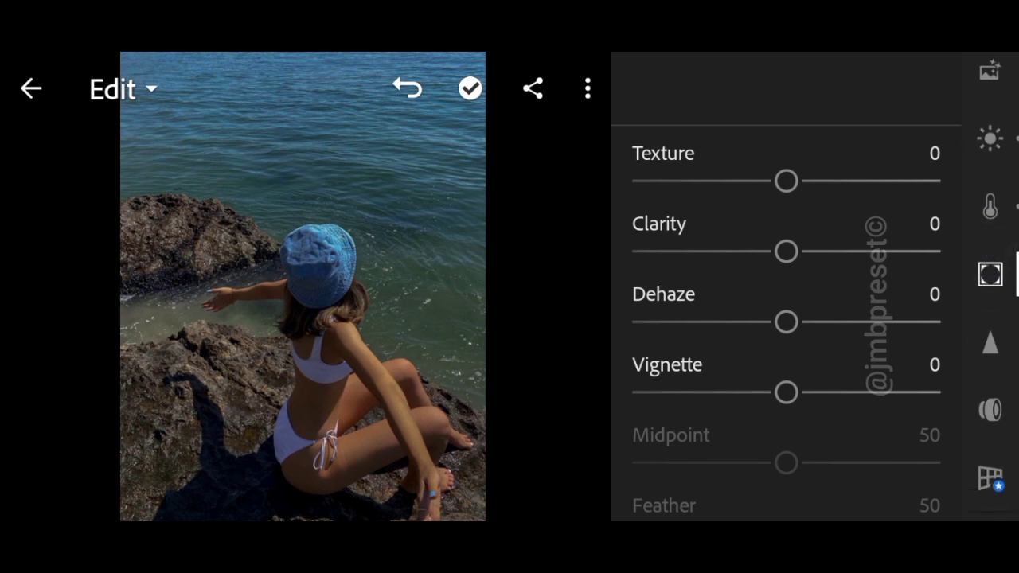
Raise sharpening on the beach photo to 33 in the Detail panel.
left_click_drag(786, 182, 803, 181)
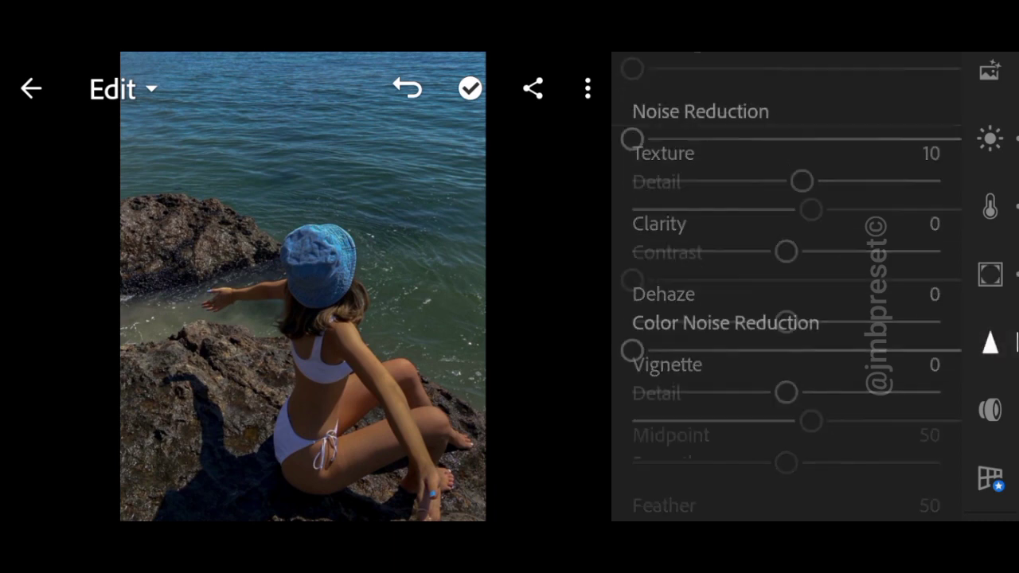
scroll("down", 3)
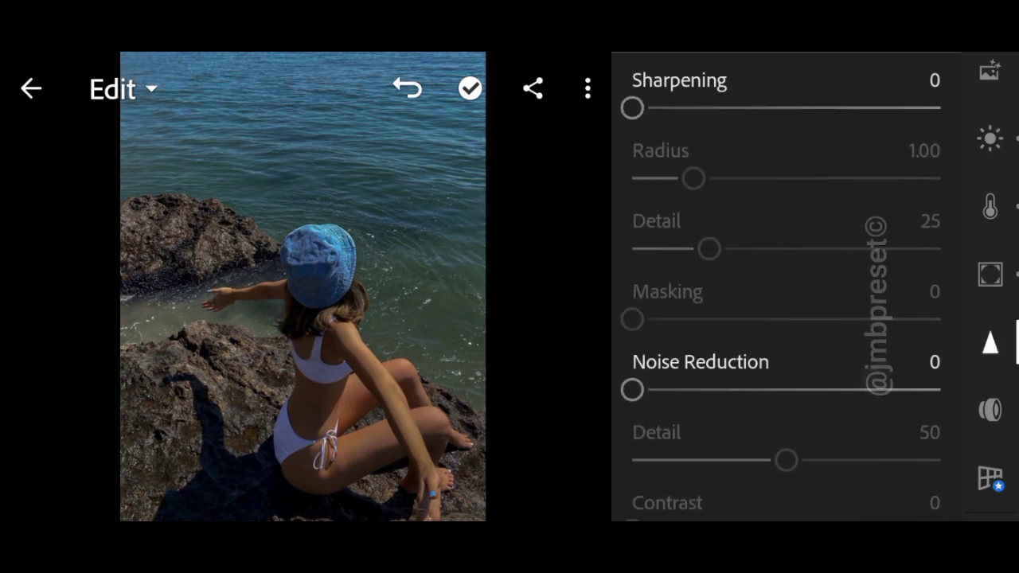
left_click_drag(634, 108, 915, 108)
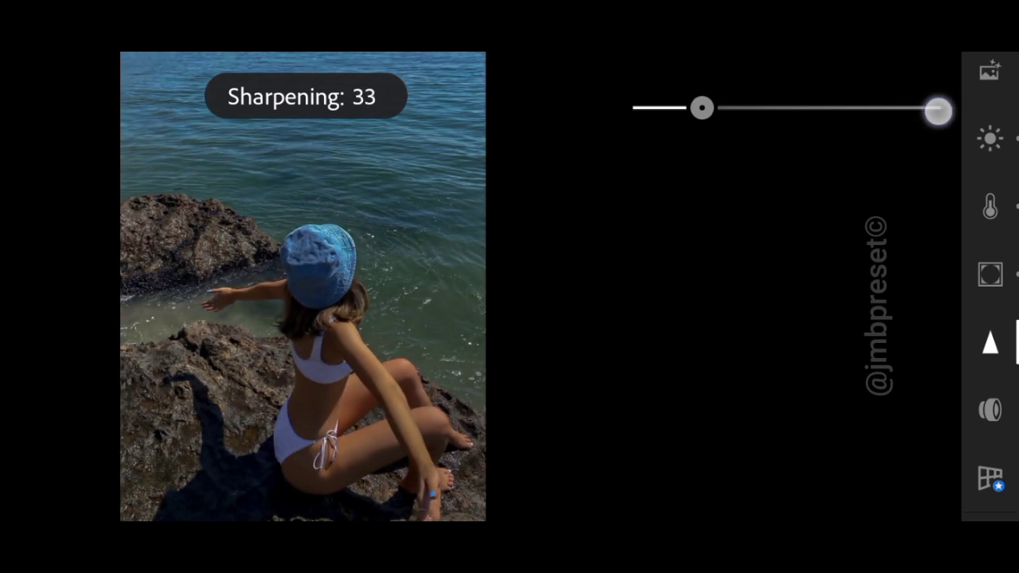
left_click_drag(936, 110, 916, 108)
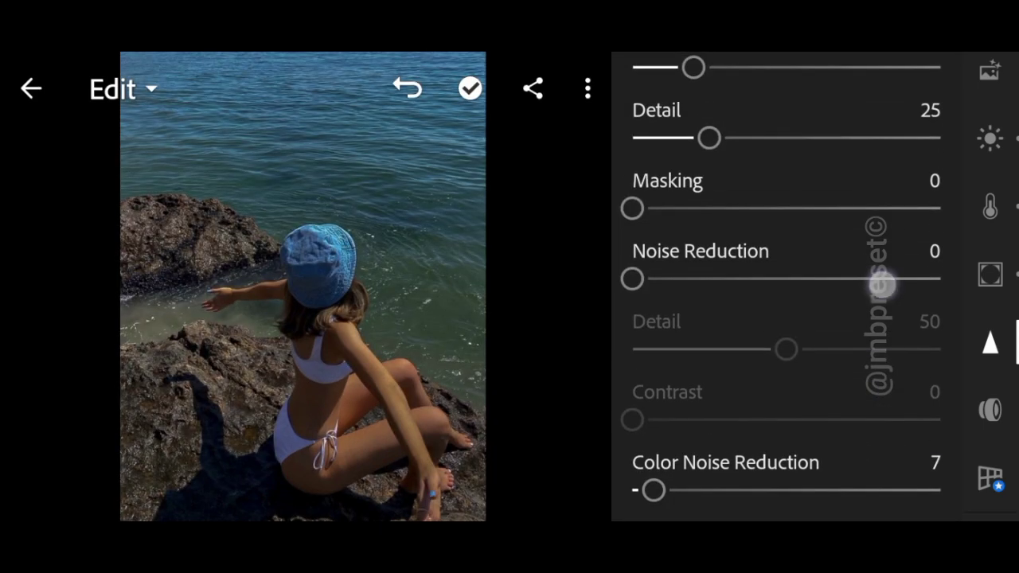
Set noise reduction to 1 and colour noise reduction to 7.
left_click_drag(634, 281, 904, 269)
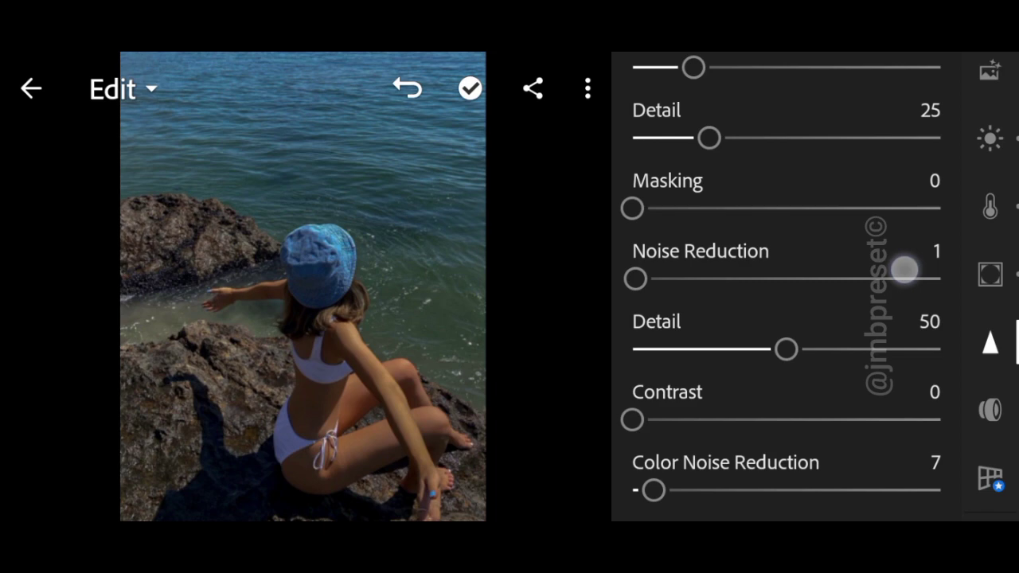
left_click_drag(904, 278, 640, 279)
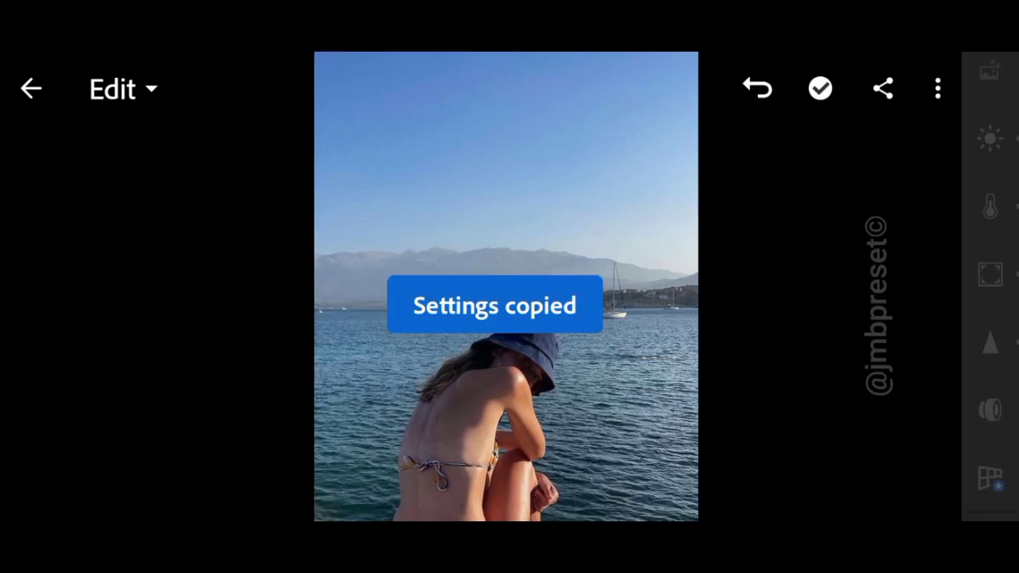
Copy the beach photo's settings and paste them onto the couch photo.
left_click(936, 87)
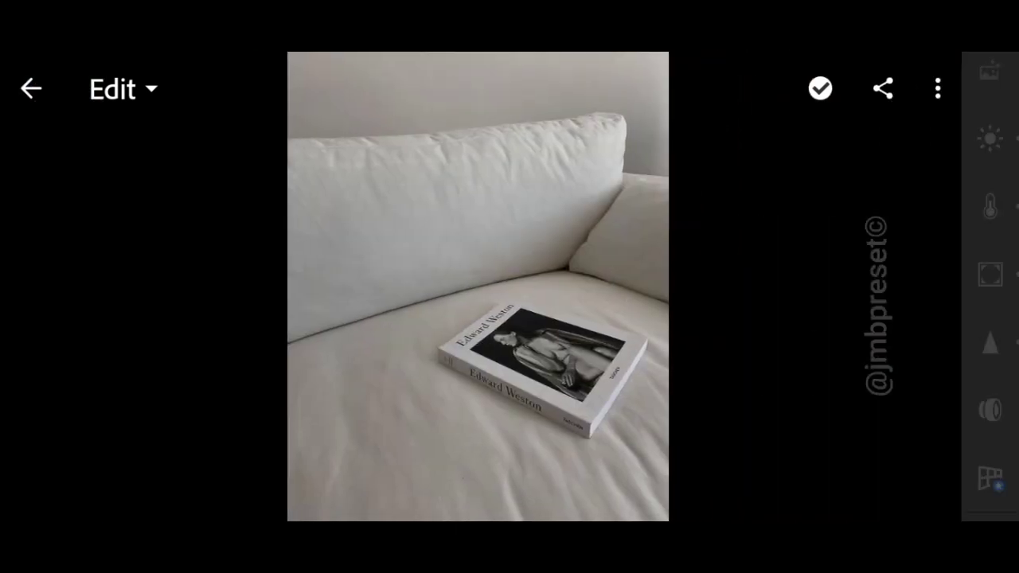
left_click(937, 89)
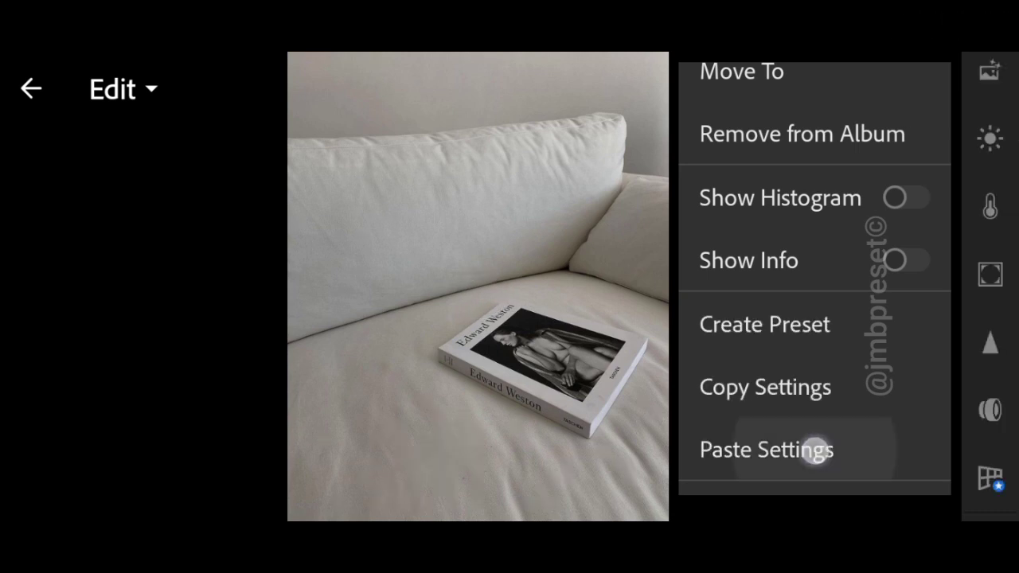
left_click(766, 449)
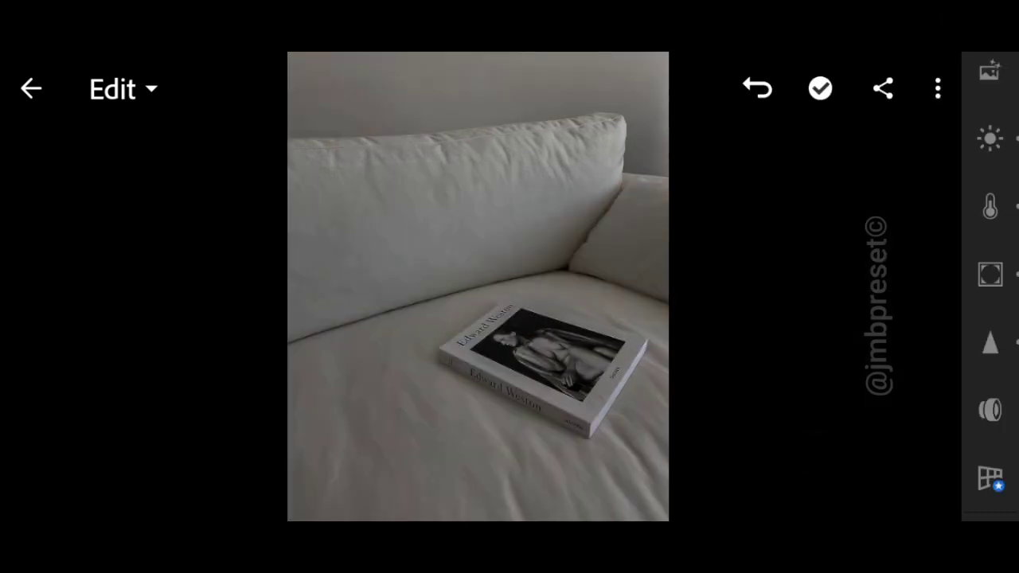
Paste the moody settings onto the sand-with-sandals photo and move to the next photo.
left_click(936, 88)
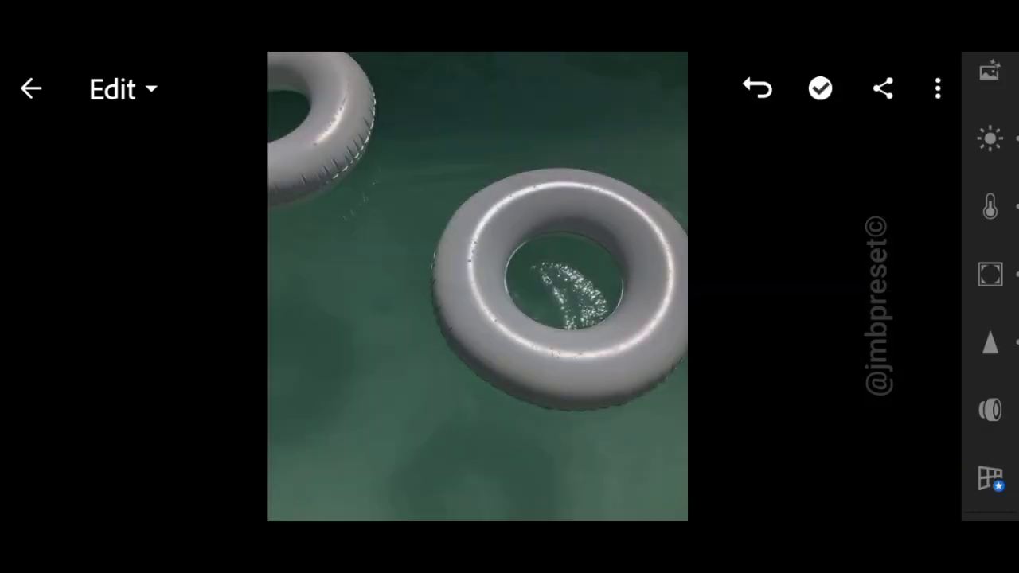
left_click(938, 89)
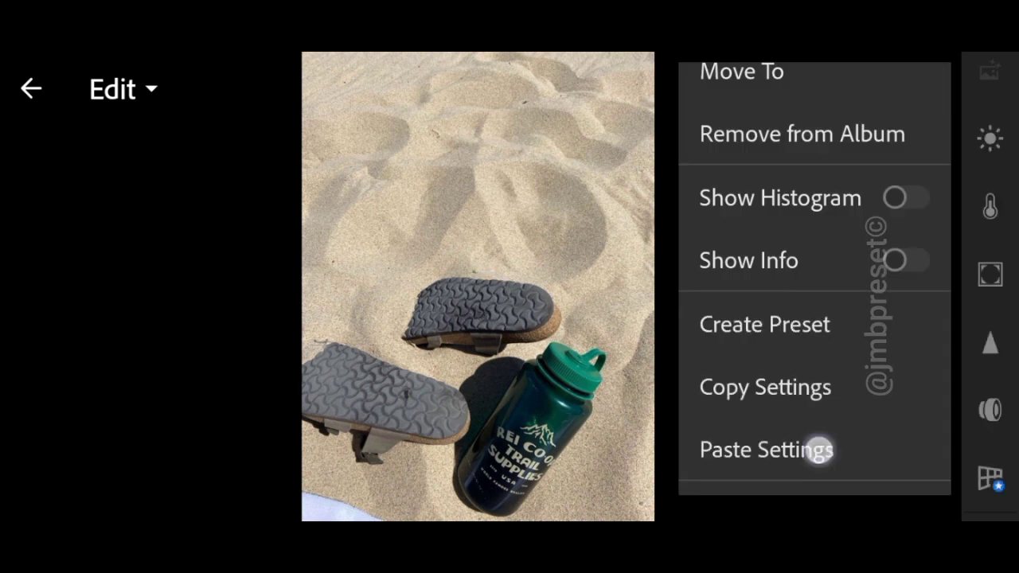
left_click(766, 449)
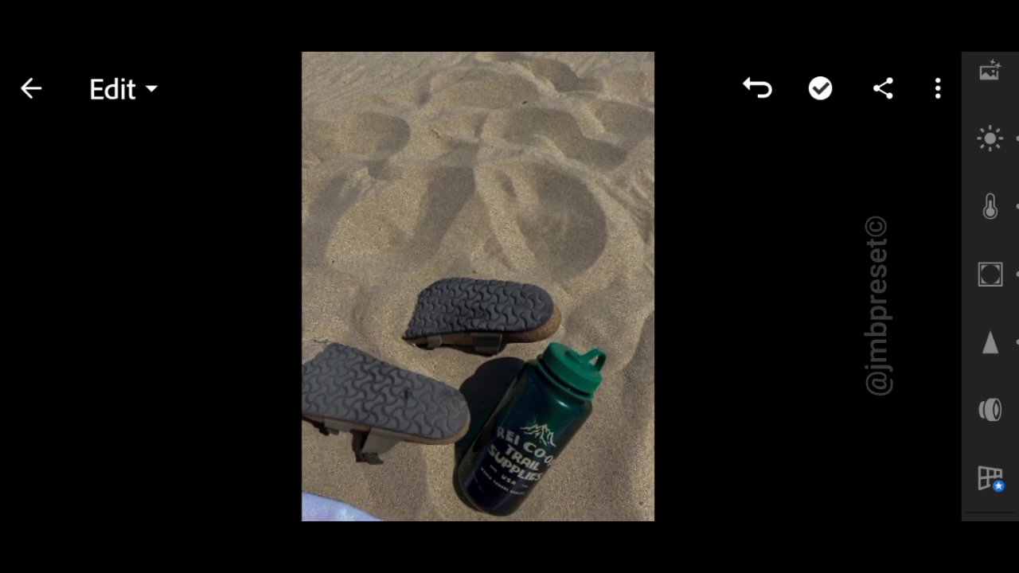
left_click(938, 88)
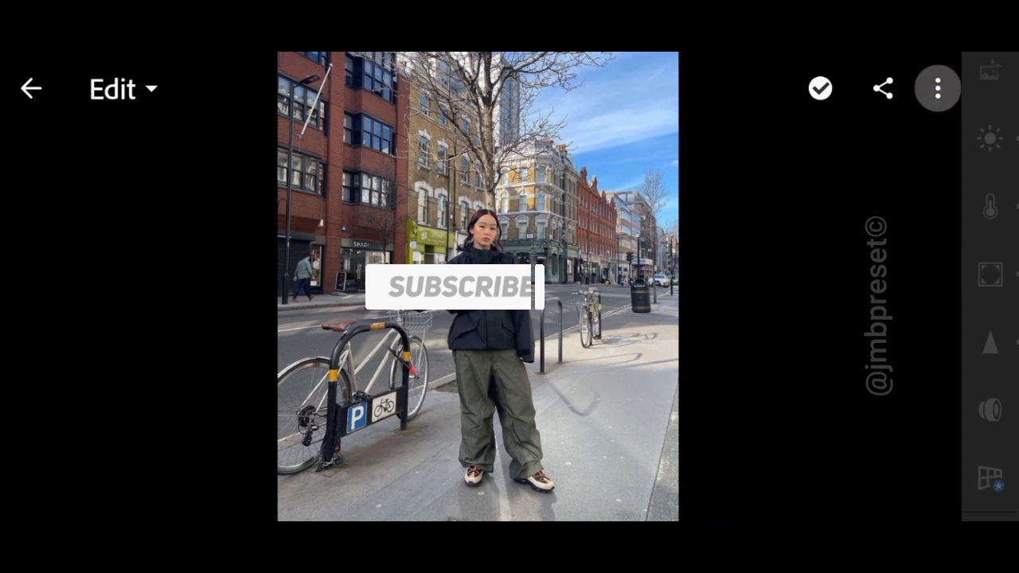
Paste the moody settings onto the city-street and park photos.
left_click(936, 88)
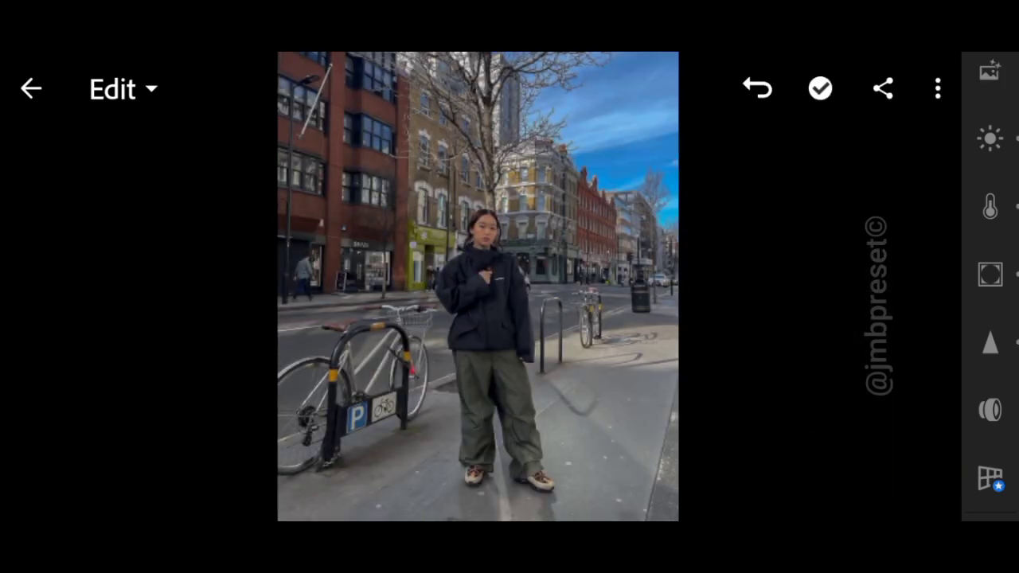
left_click(938, 89)
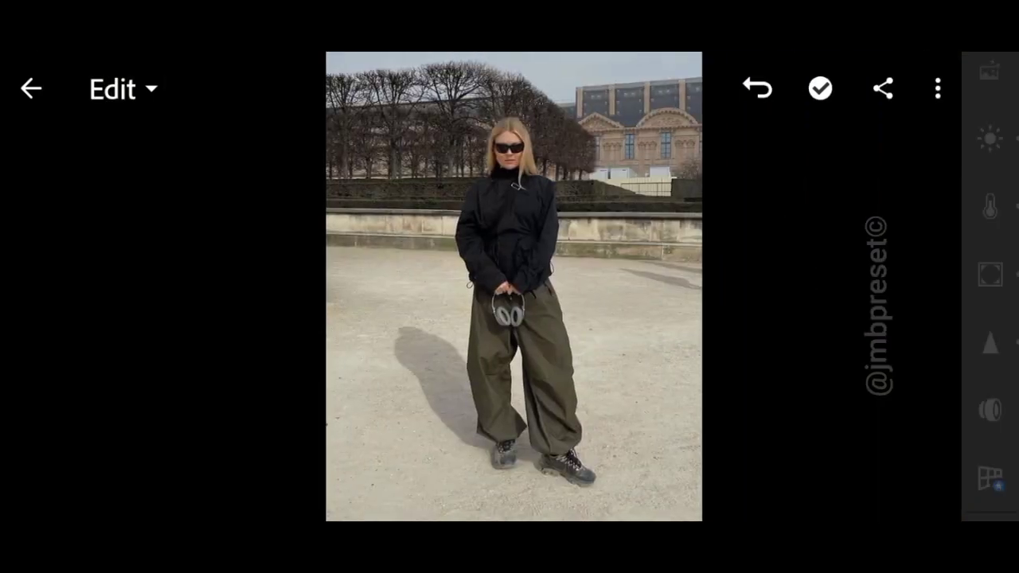
left_click(938, 89)
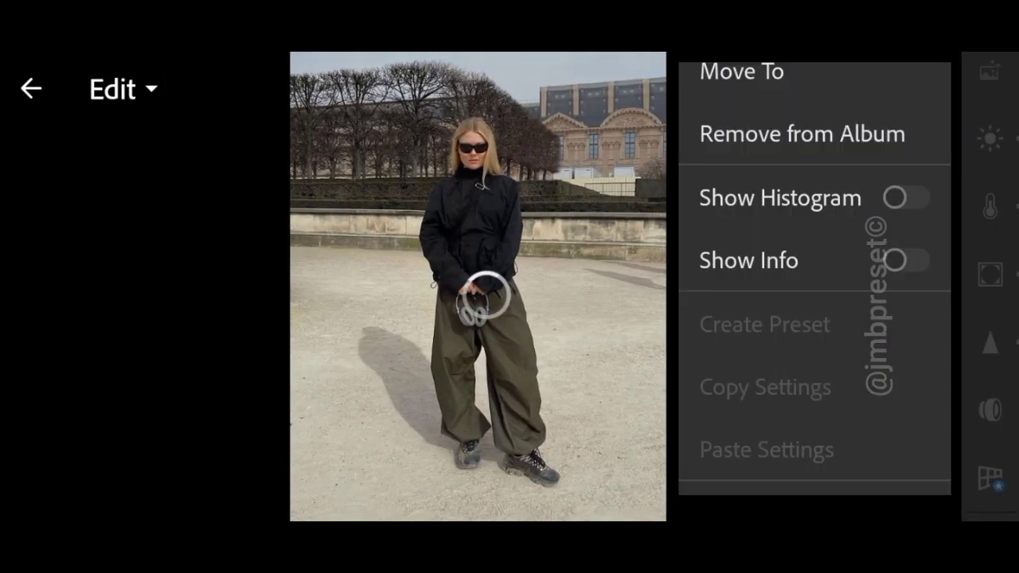
left_click(477, 319)
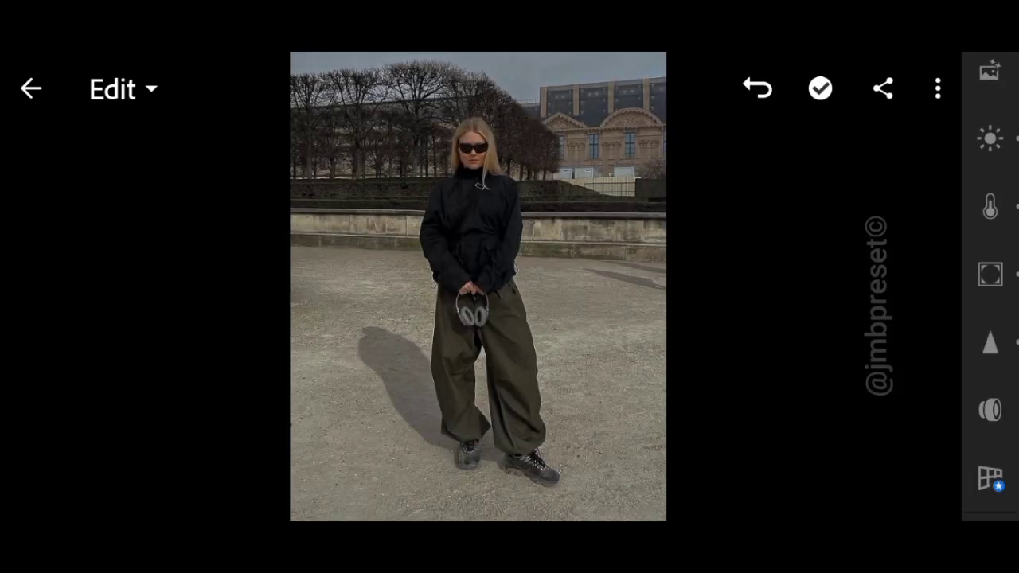
Paste the moody settings onto the café photo and move to the next street photo.
left_click(938, 87)
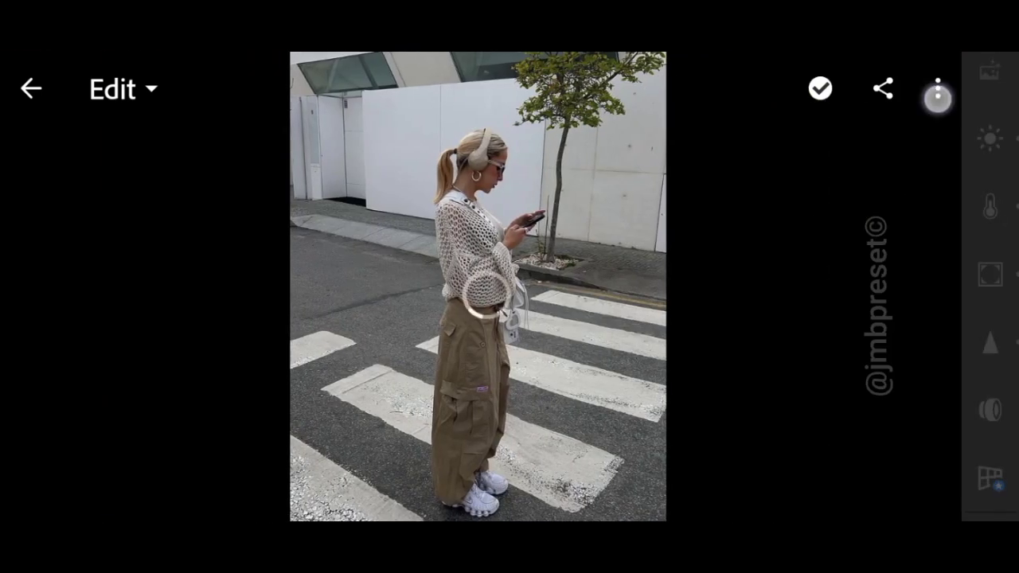
left_click(941, 89)
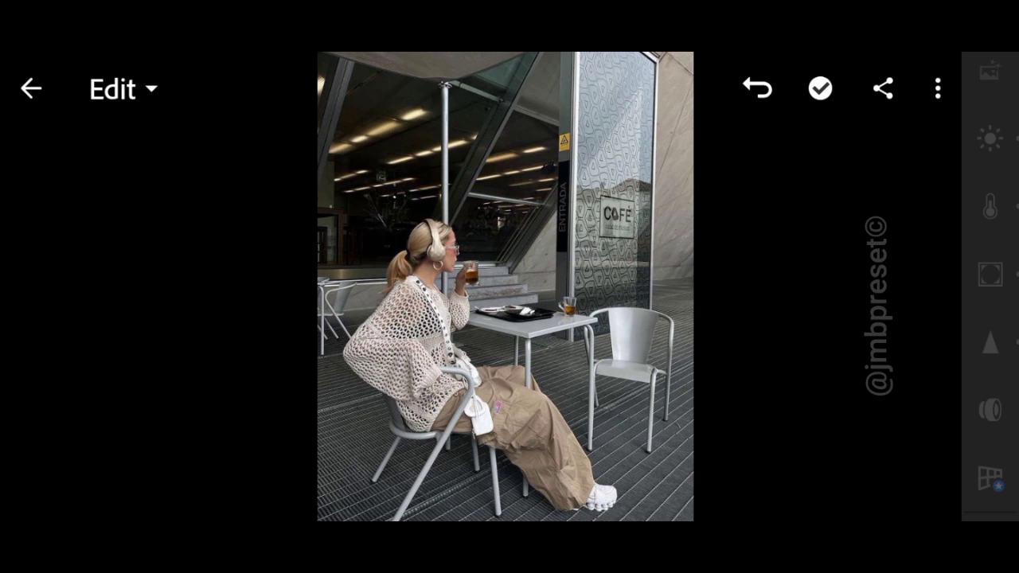
left_click(936, 89)
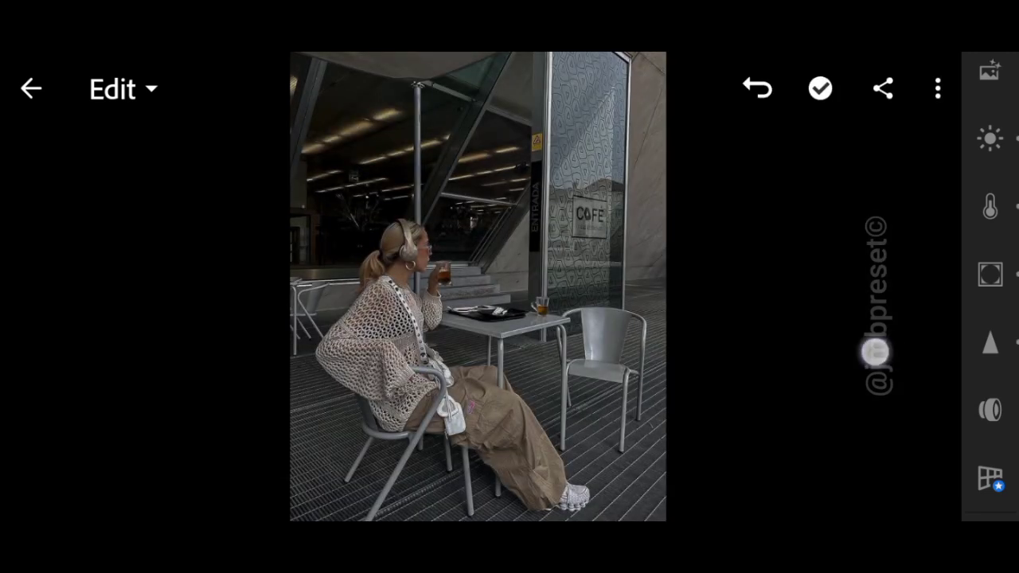
left_click(938, 87)
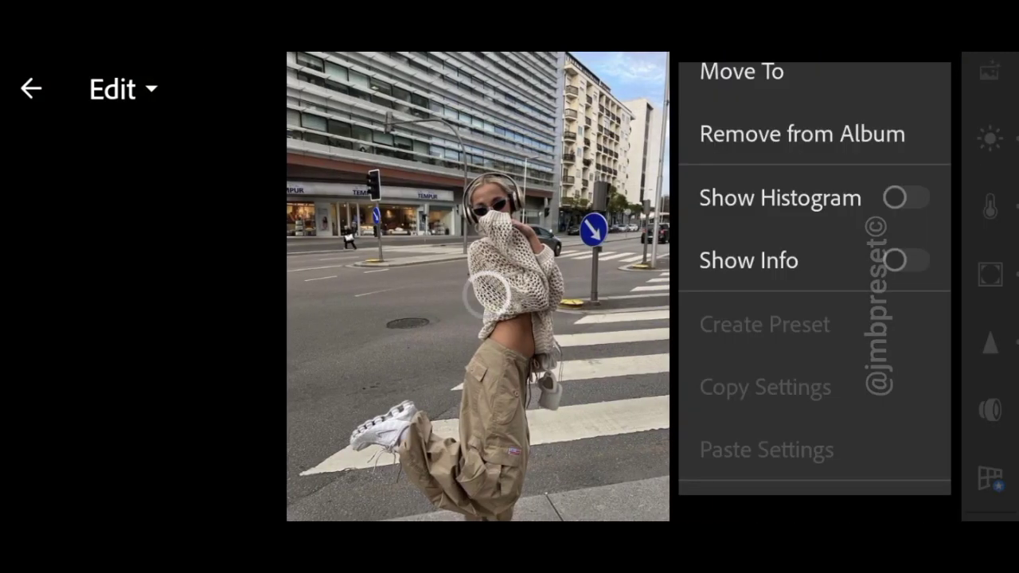